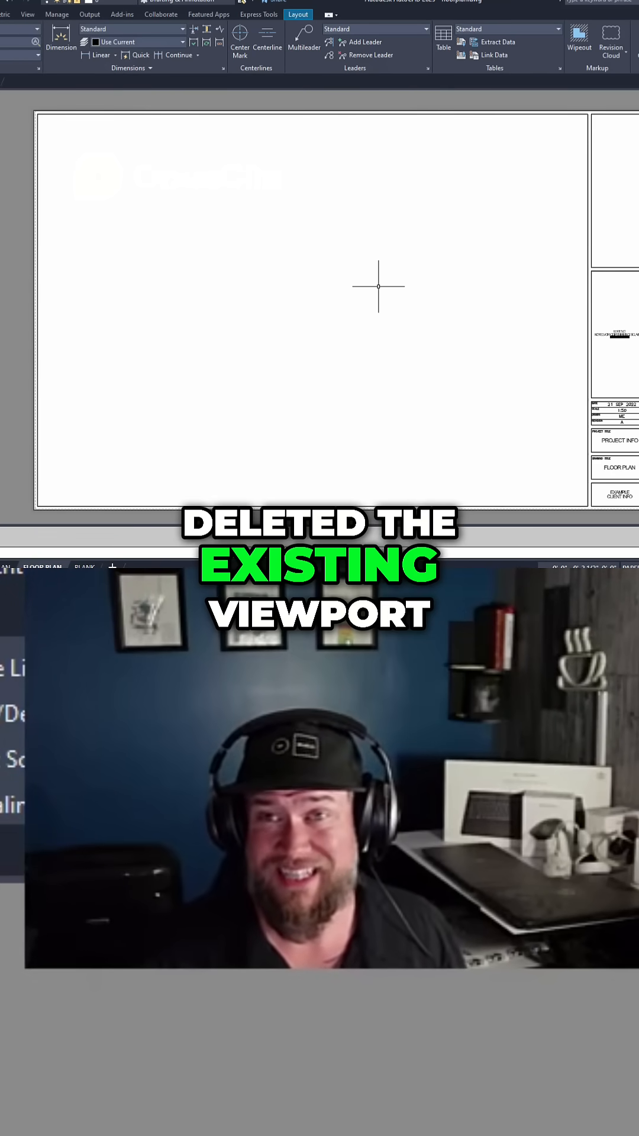
mouse_move(526, 138)
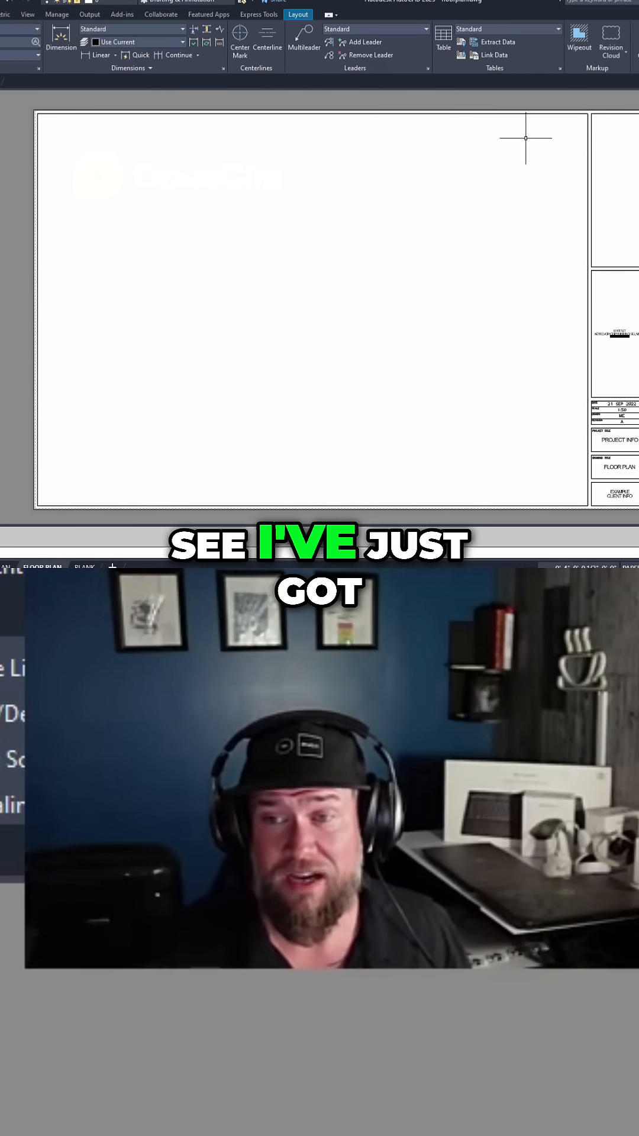